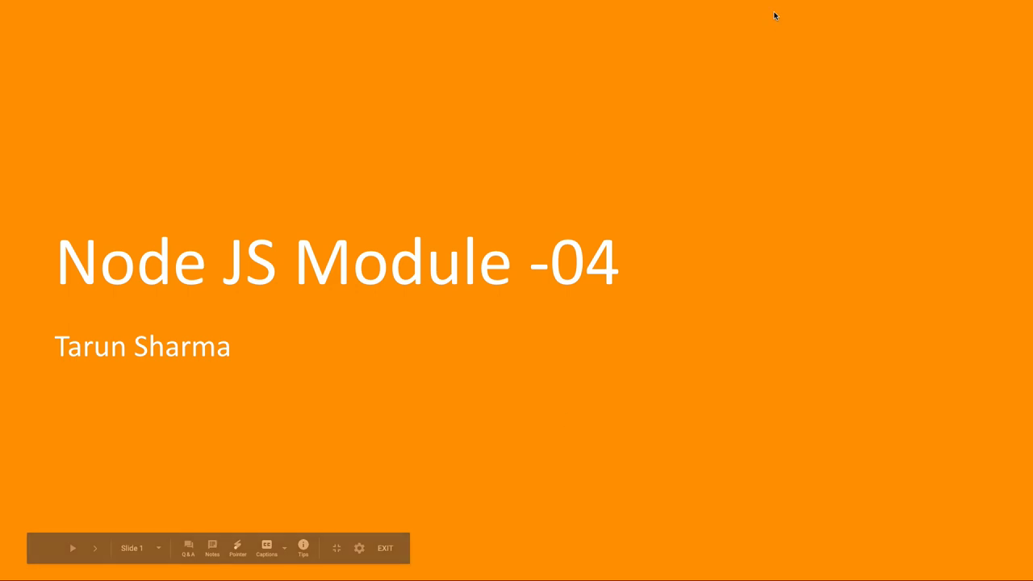
Step: Advance the presentation to the 'What We'll Learn?' slide covering Sections 1 through 5
left_click(94, 549)
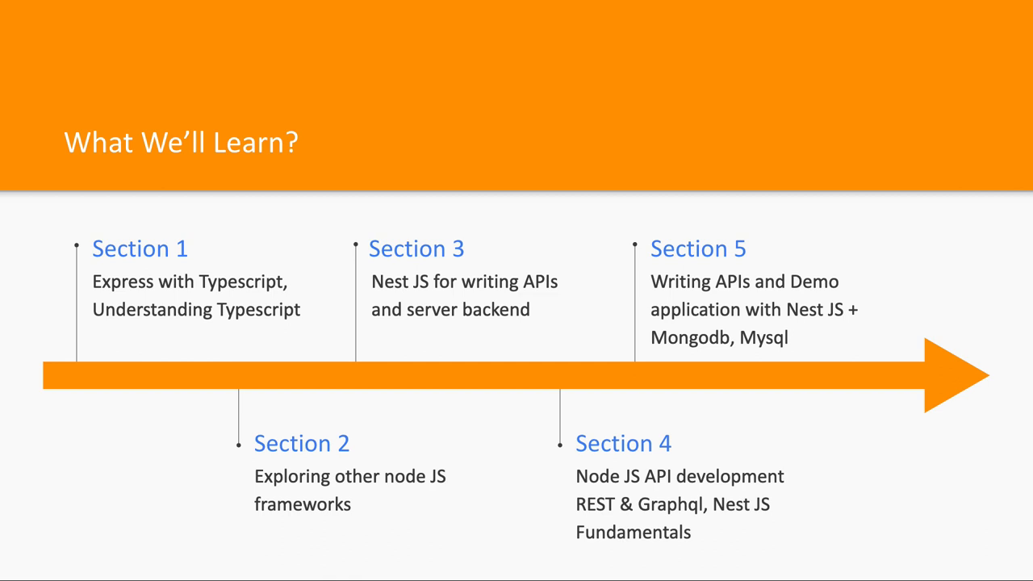
mouse_move(553, 342)
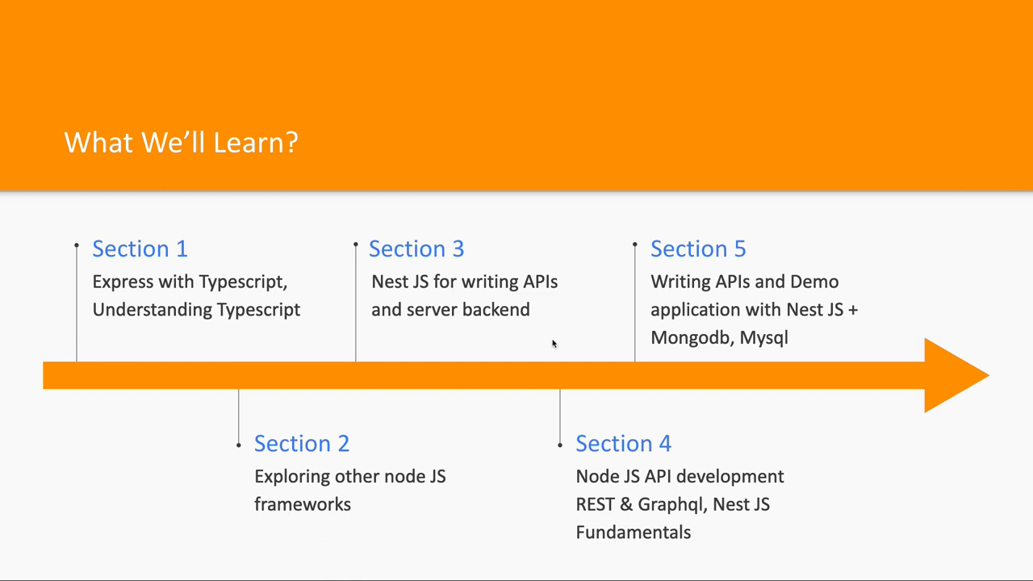